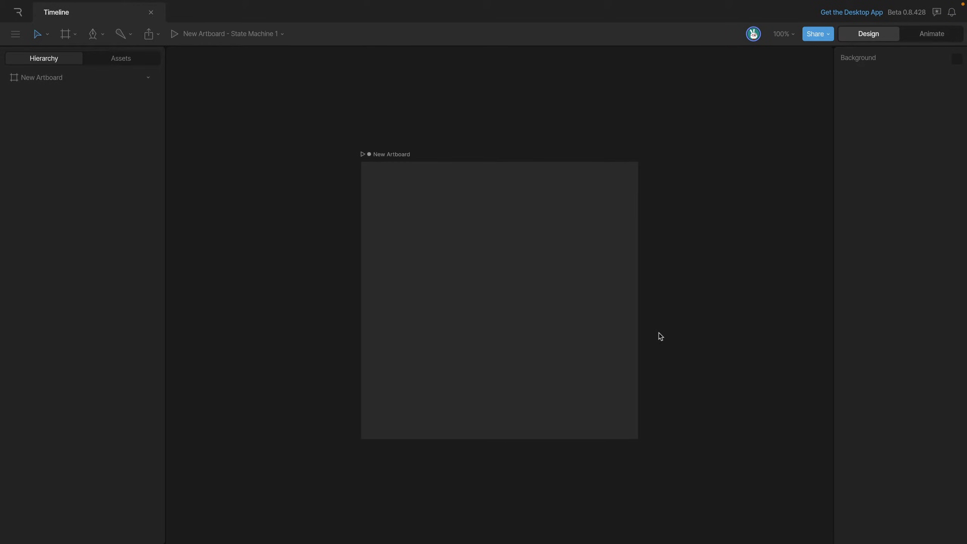
# Enter Animate mode to display State Machine 1's Entry, Timeline 1, Any State and Exit
pyautogui.click(931, 34)
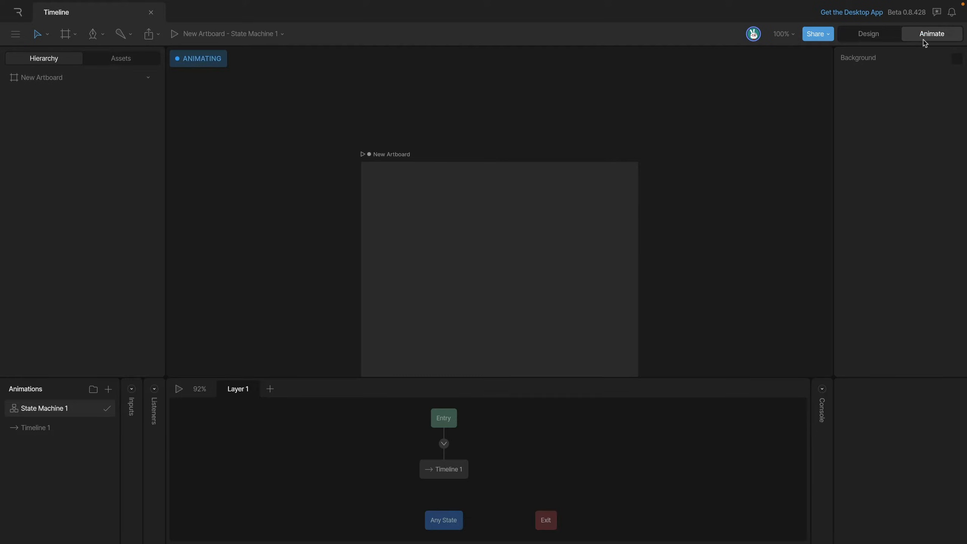
pyautogui.moveTo(887, 138)
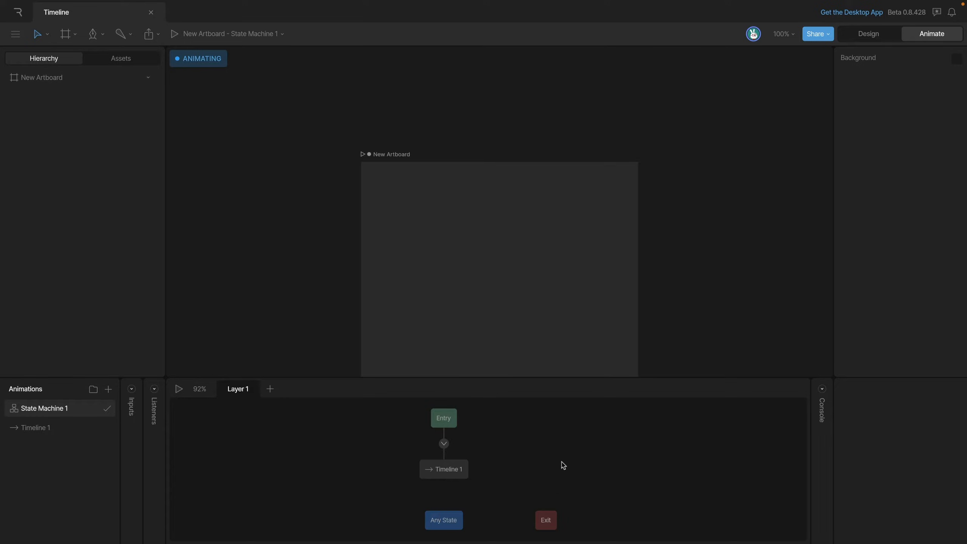
pyautogui.moveTo(502, 446)
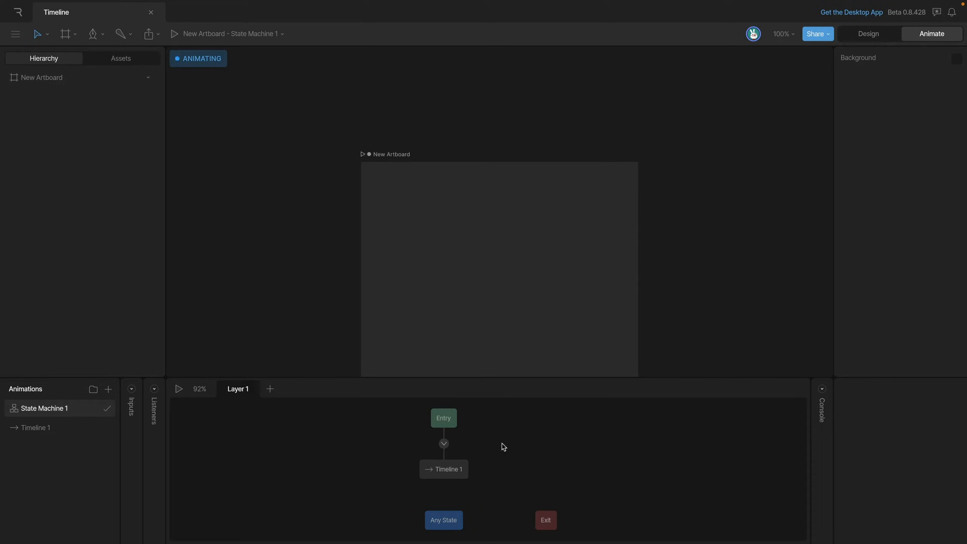
pyautogui.moveTo(508, 505)
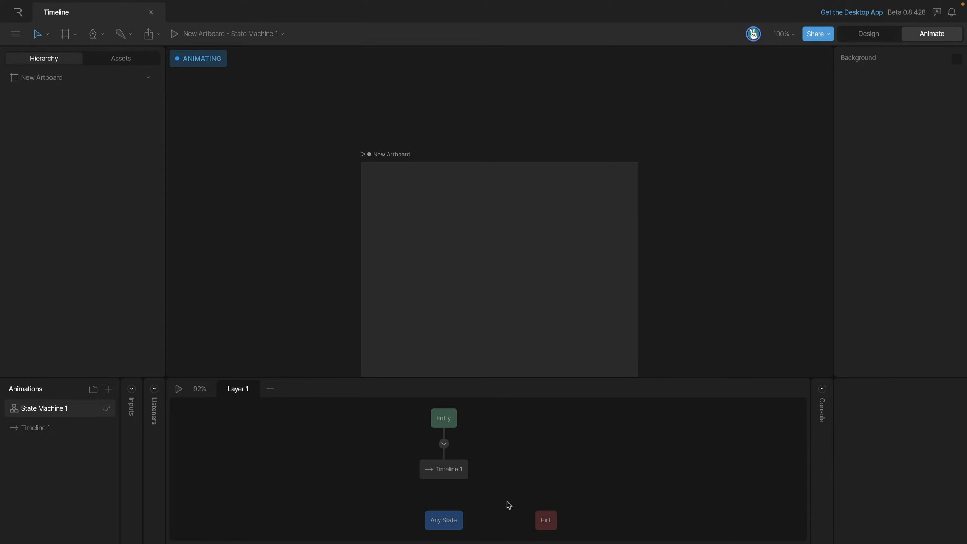
pyautogui.moveTo(517, 482)
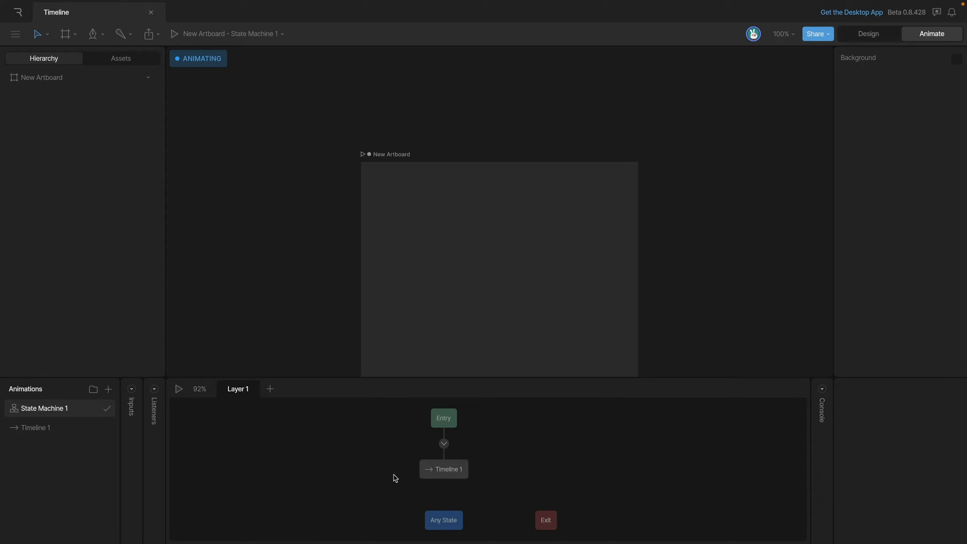
# Open Timeline 1 from the Animations panel in its keyframe editor
pyautogui.click(35, 427)
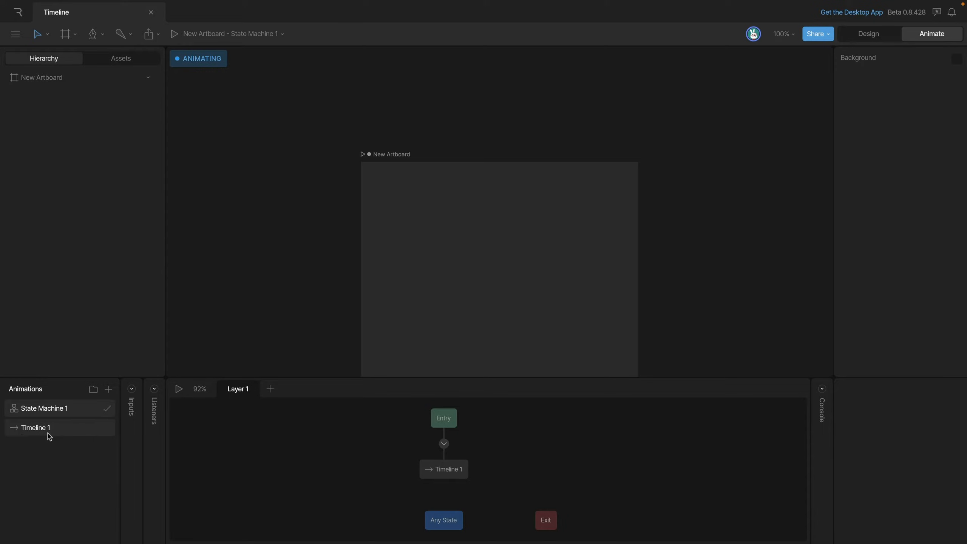
pyautogui.moveTo(39, 437)
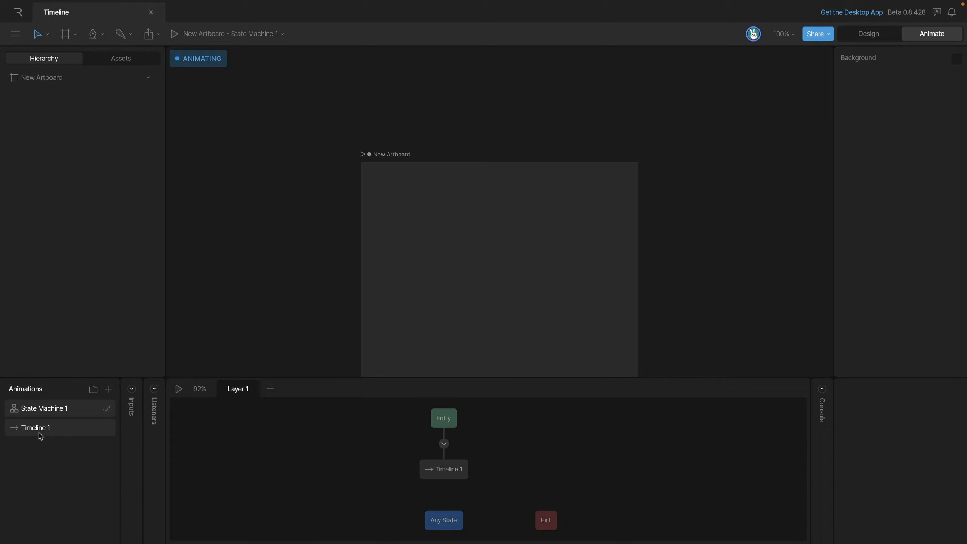
pyautogui.click(35, 427)
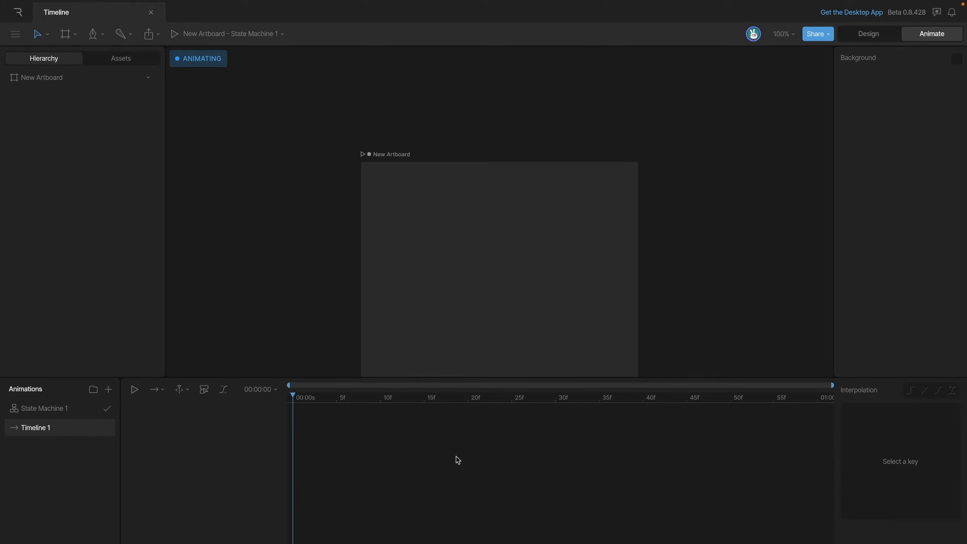
pyautogui.moveTo(558, 481)
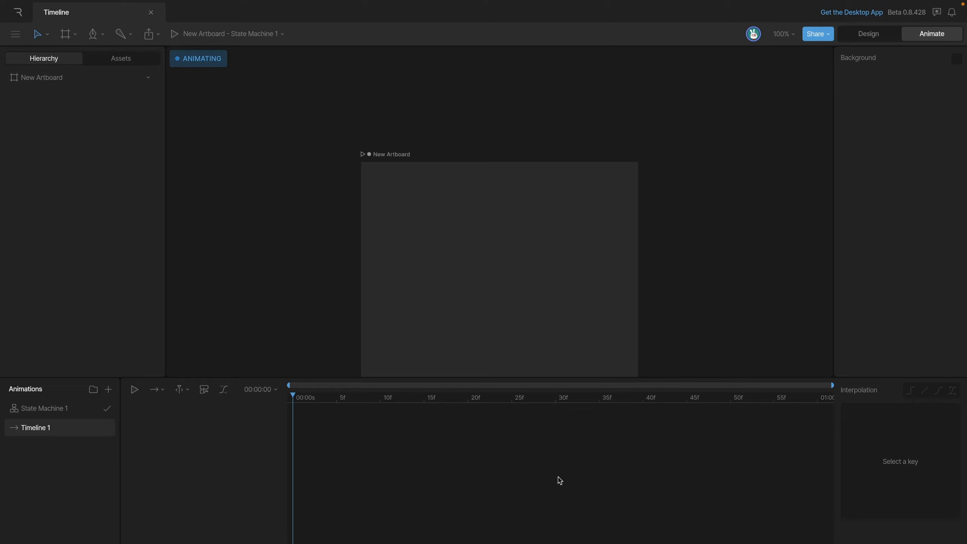
pyautogui.moveTo(490, 467)
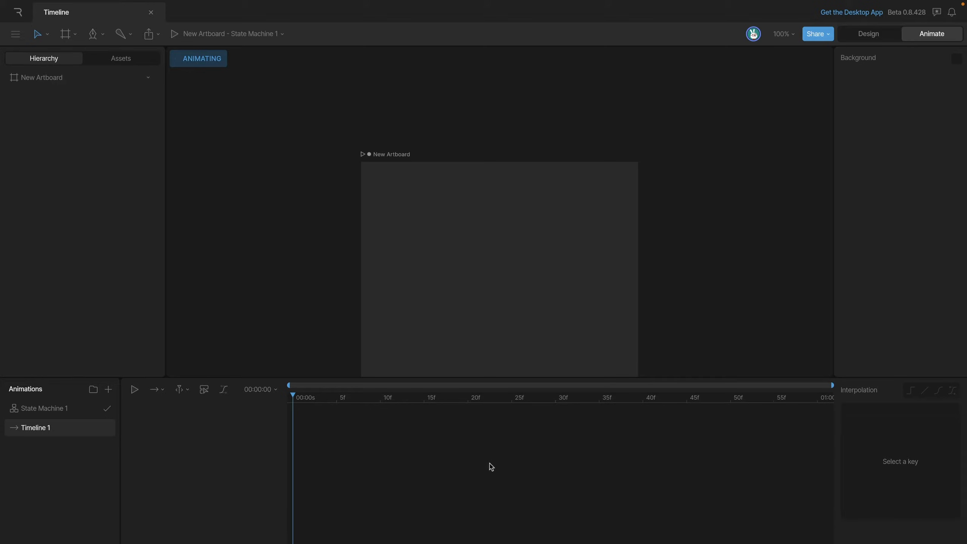
pyautogui.moveTo(337, 405)
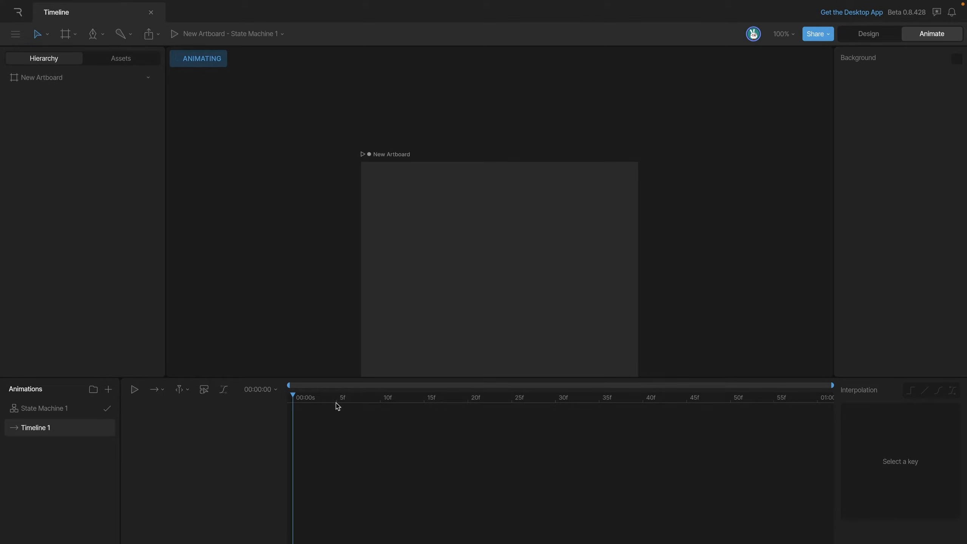
pyautogui.moveTo(813, 410)
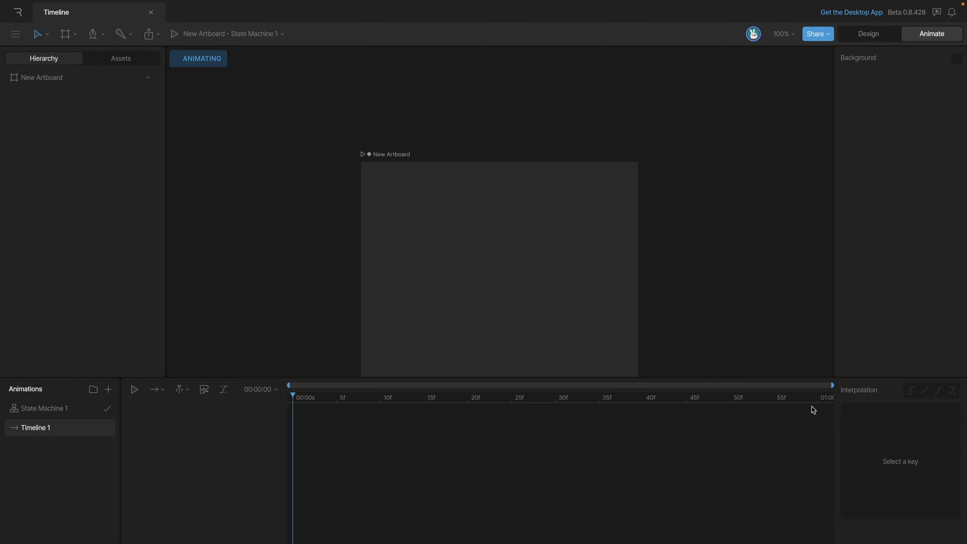
pyautogui.moveTo(311, 401)
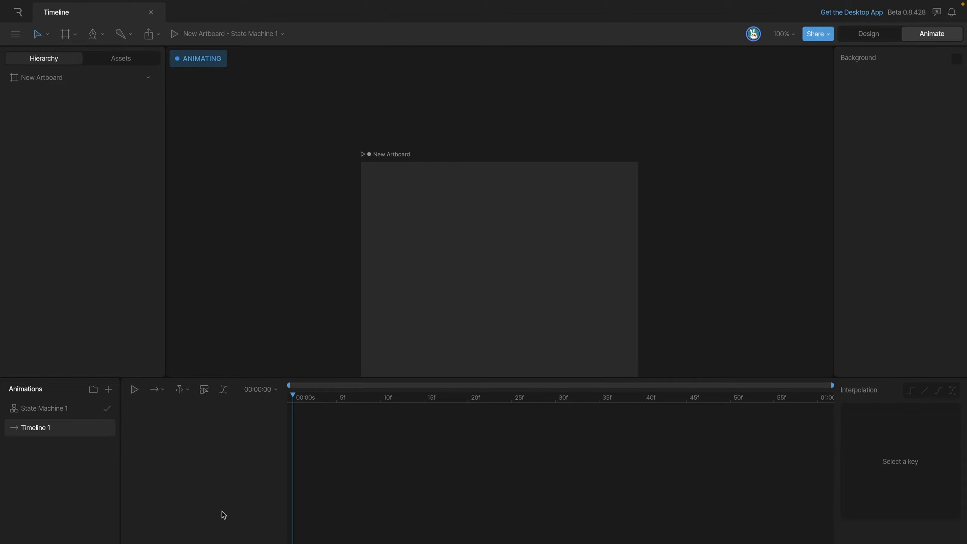
pyautogui.moveTo(246, 473)
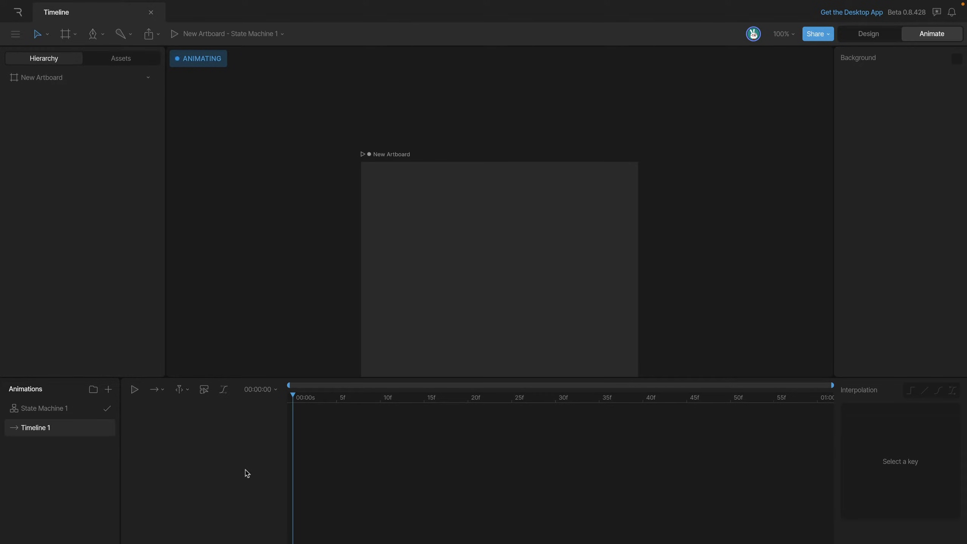
pyautogui.moveTo(244, 450)
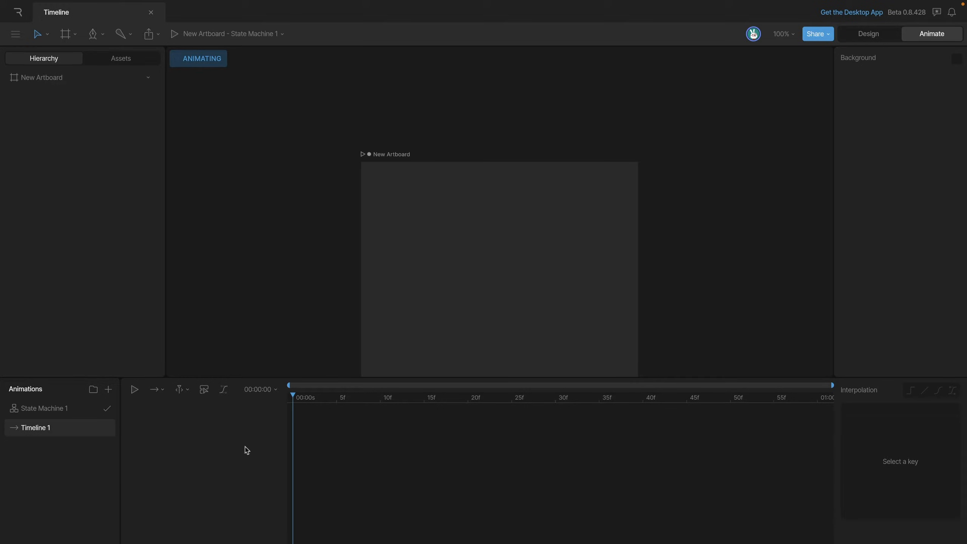
pyautogui.moveTo(155, 408)
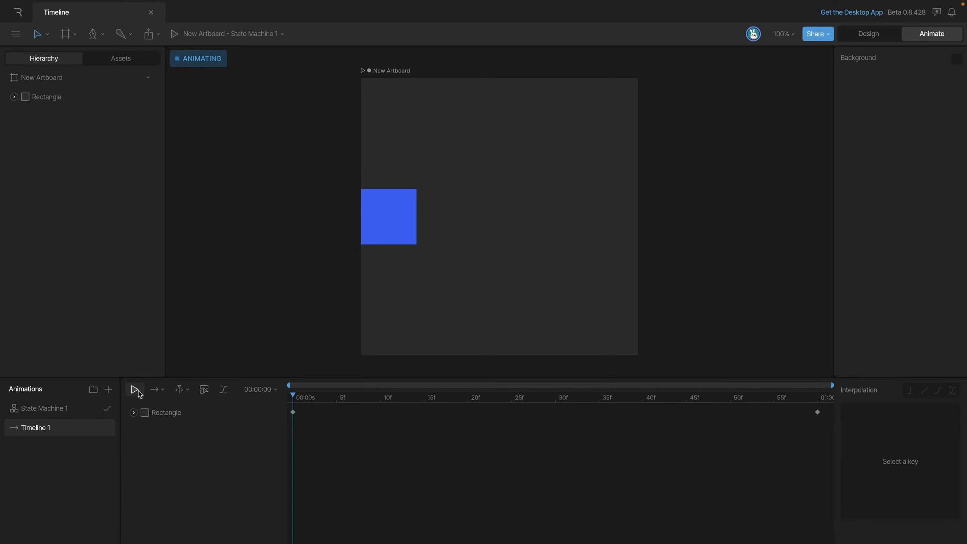
# Play and pause the one-second left-to-right rectangle slide to preview it
pyautogui.click(134, 388)
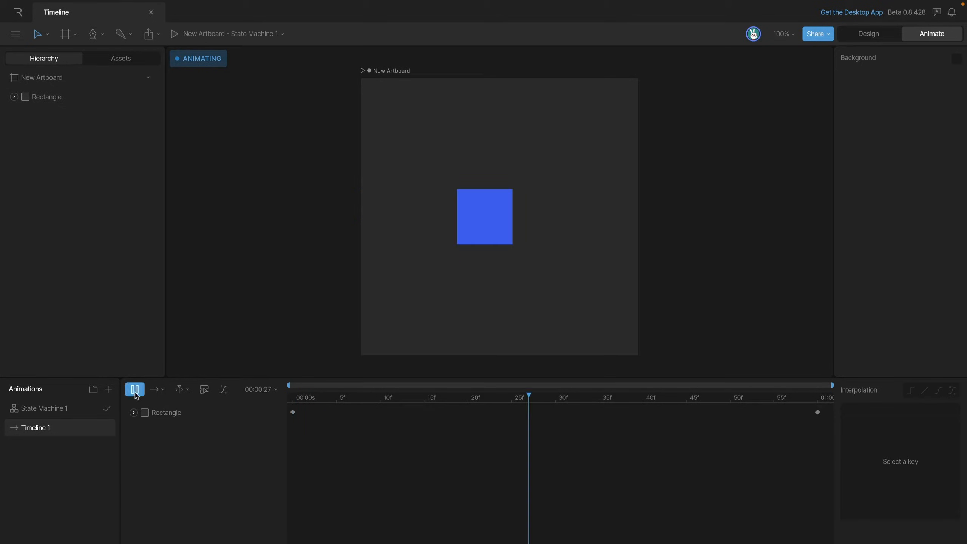
pyautogui.click(134, 389)
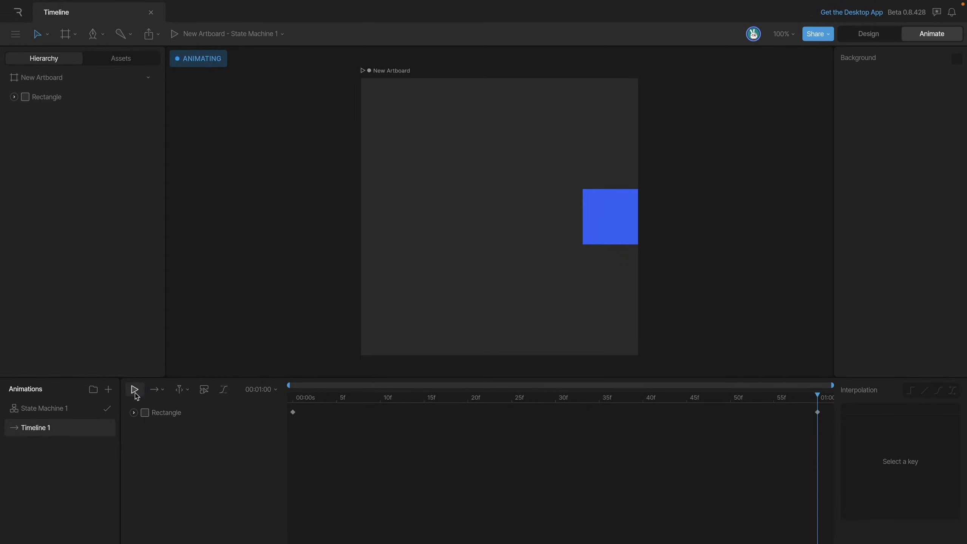
pyautogui.click(135, 388)
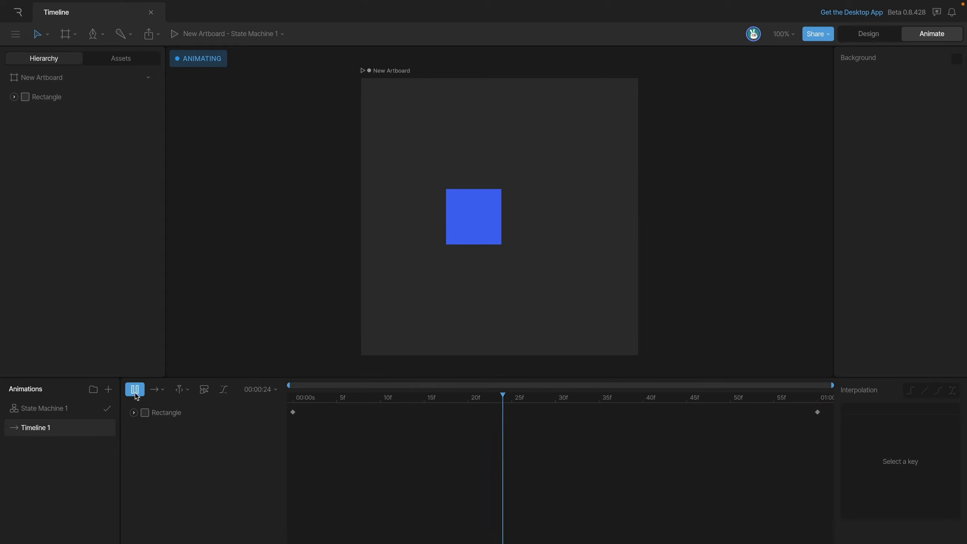
pyautogui.click(134, 389)
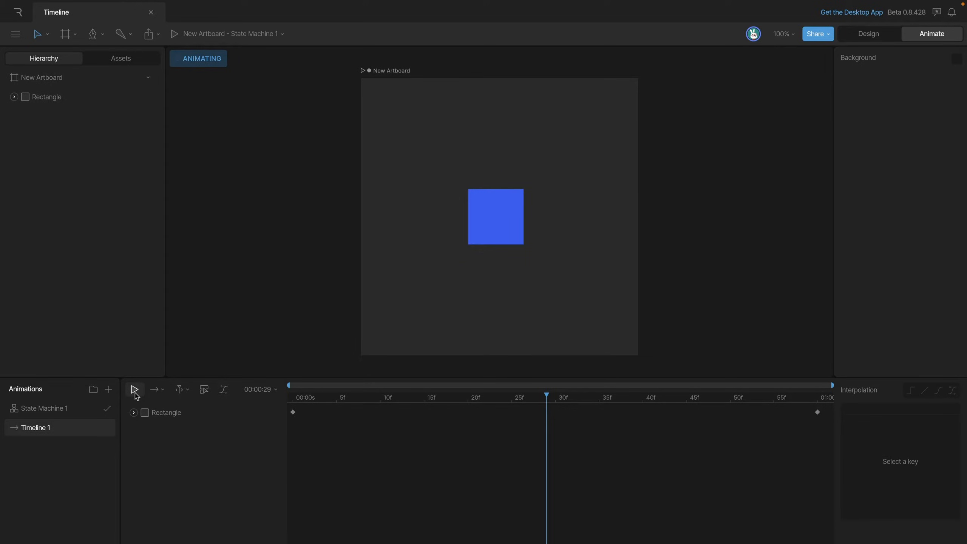
pyautogui.moveTo(310, 492)
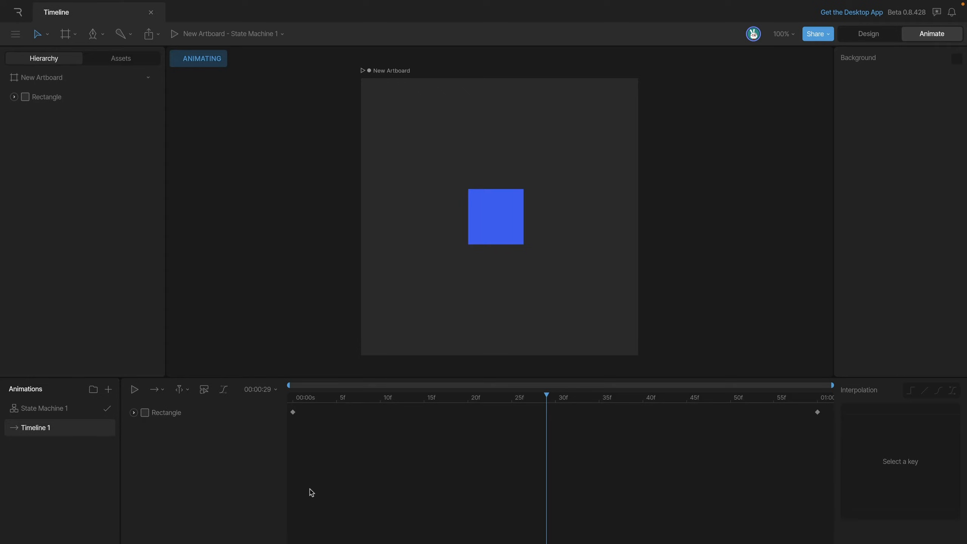
pyautogui.click(135, 389)
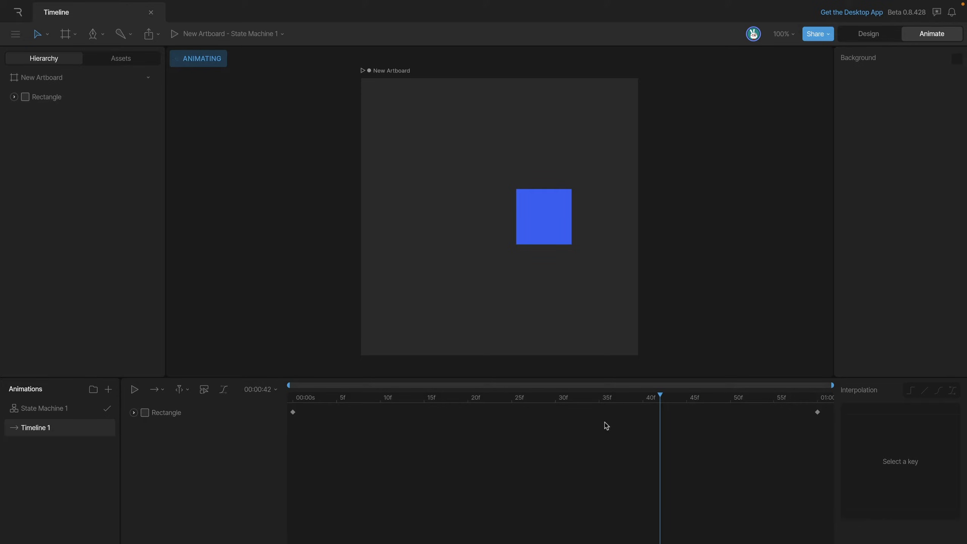
pyautogui.moveTo(593, 402)
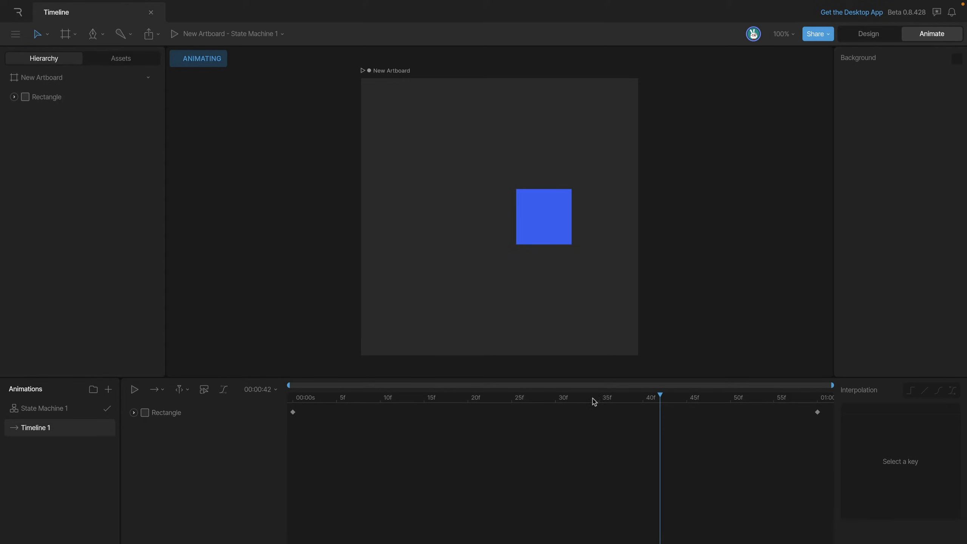
# Scrub the playhead through the slide, then jump it to the 01:00 end
pyautogui.click(380, 396)
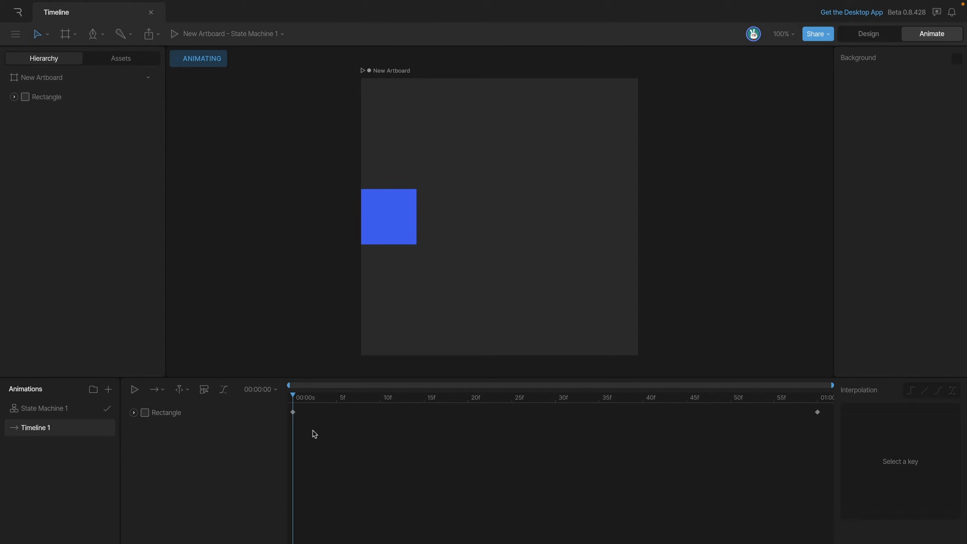
pyautogui.click(643, 397)
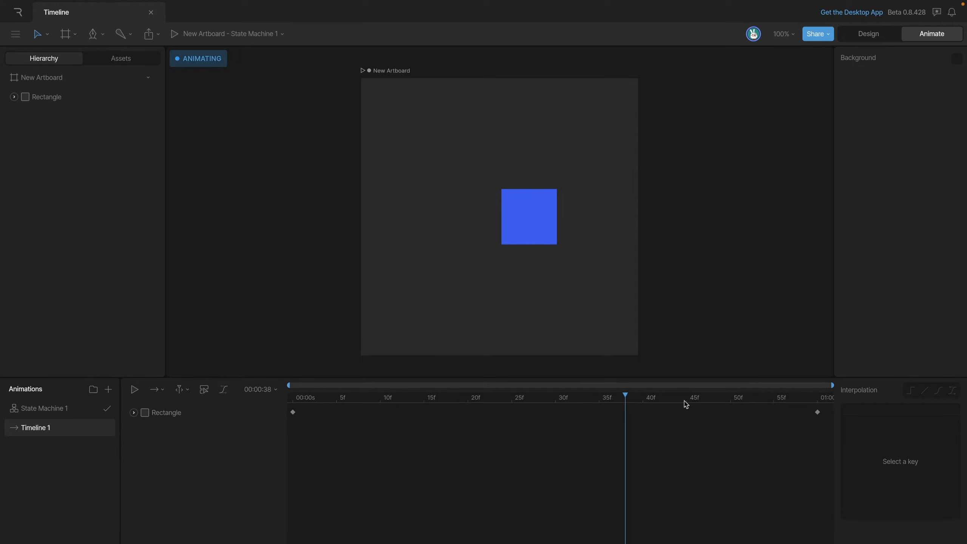
pyautogui.click(440, 396)
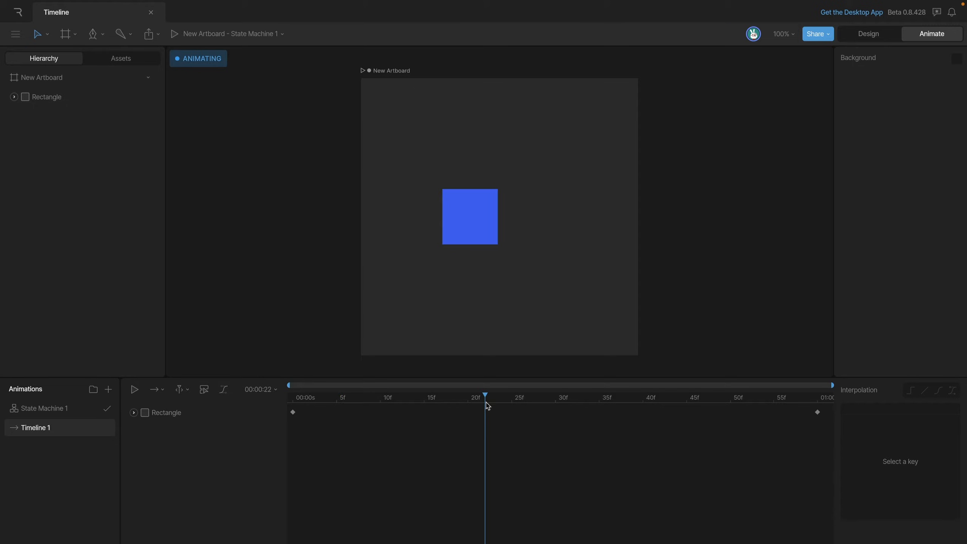
pyautogui.moveTo(523, 453)
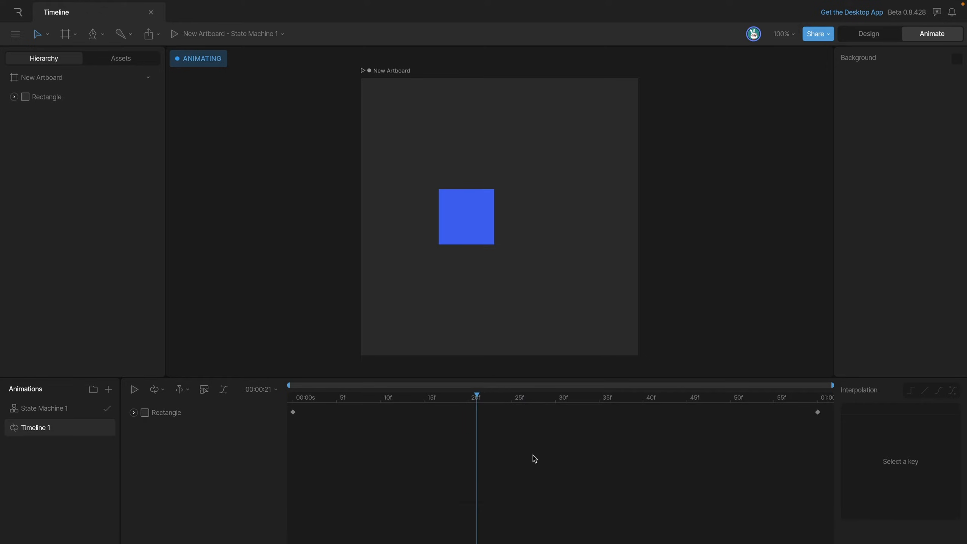
pyautogui.click(179, 389)
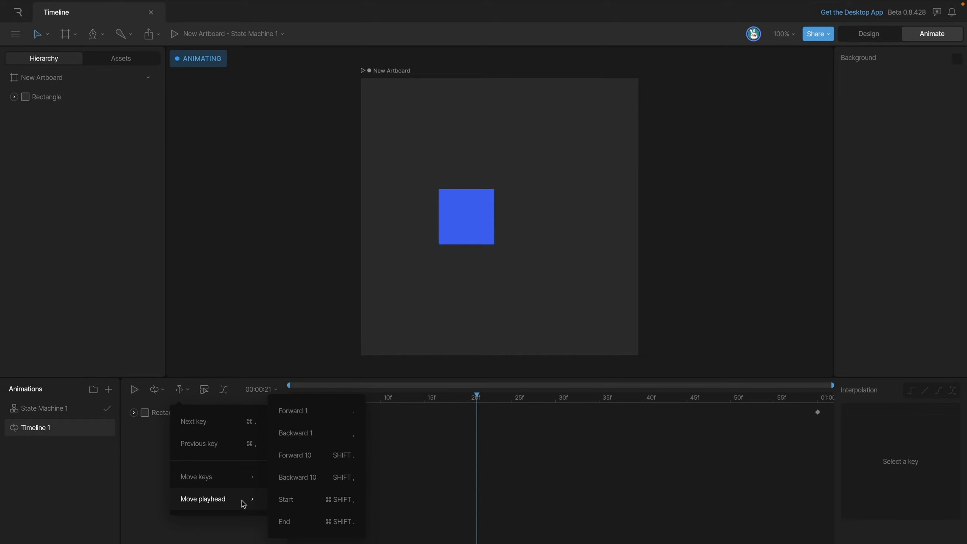
pyautogui.moveTo(456, 486)
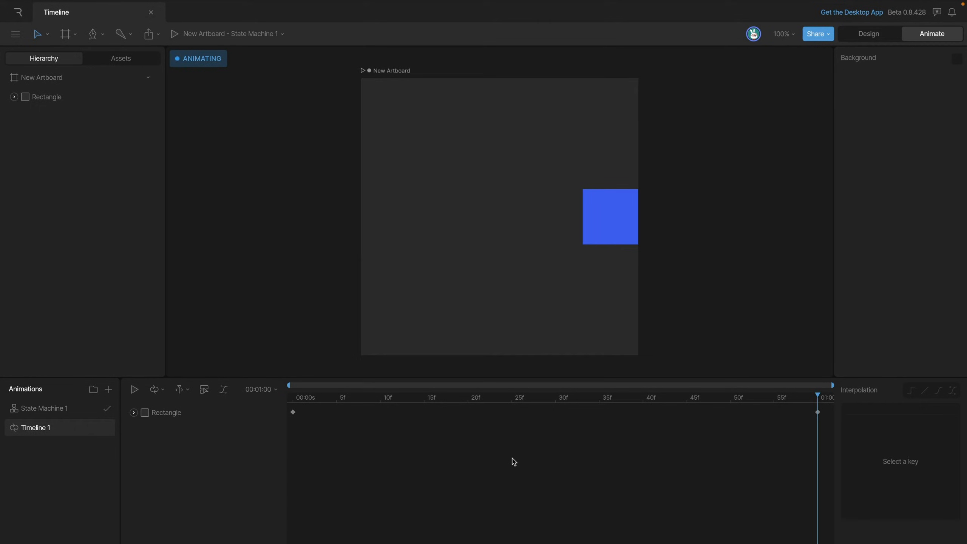
pyautogui.click(467, 396)
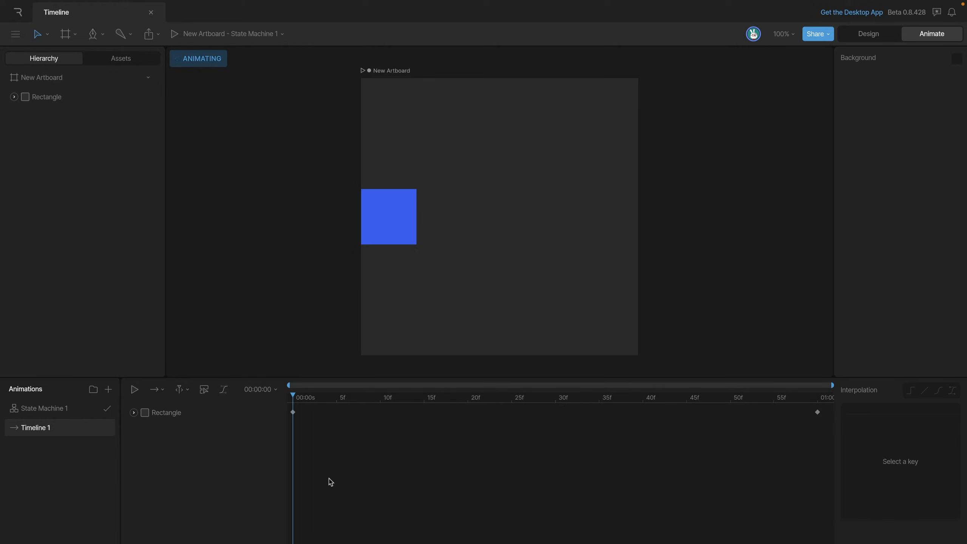
pyautogui.moveTo(182, 465)
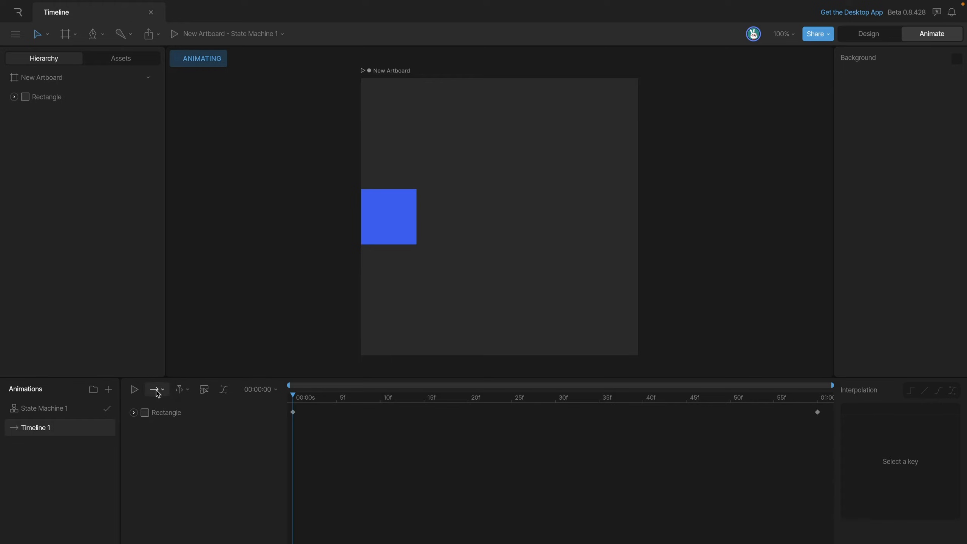
# Try One Shot and Loop playback modes, then settle on Ping Pong
pyautogui.click(157, 389)
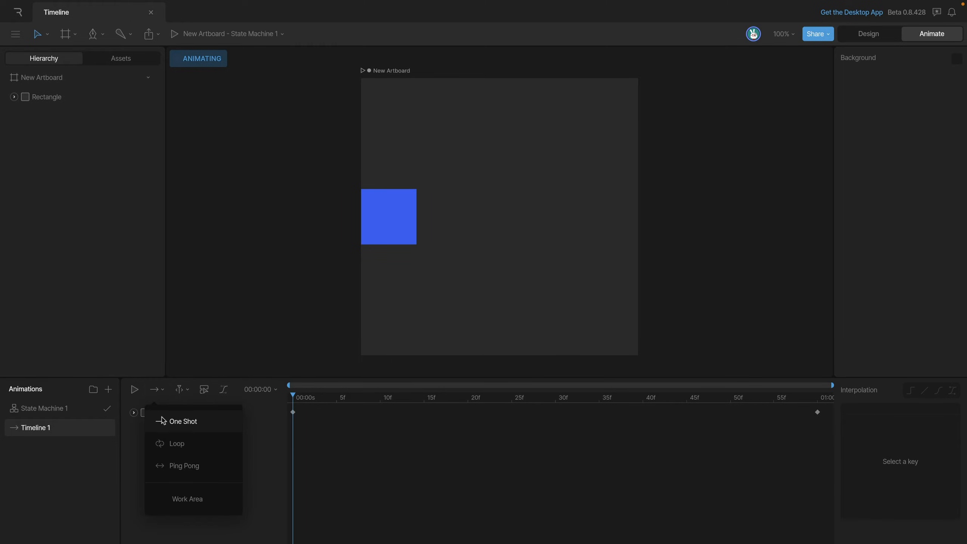
pyautogui.moveTo(263, 431)
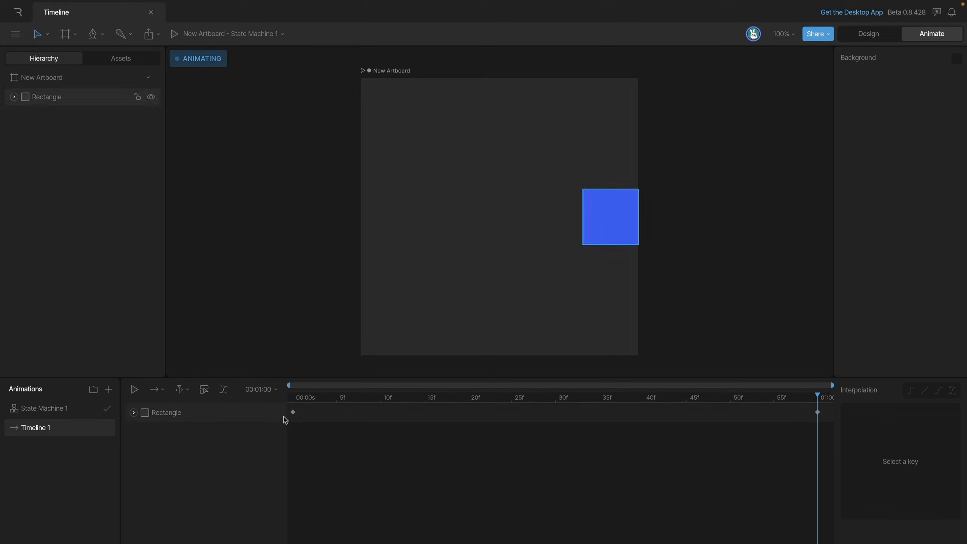
pyautogui.click(154, 389)
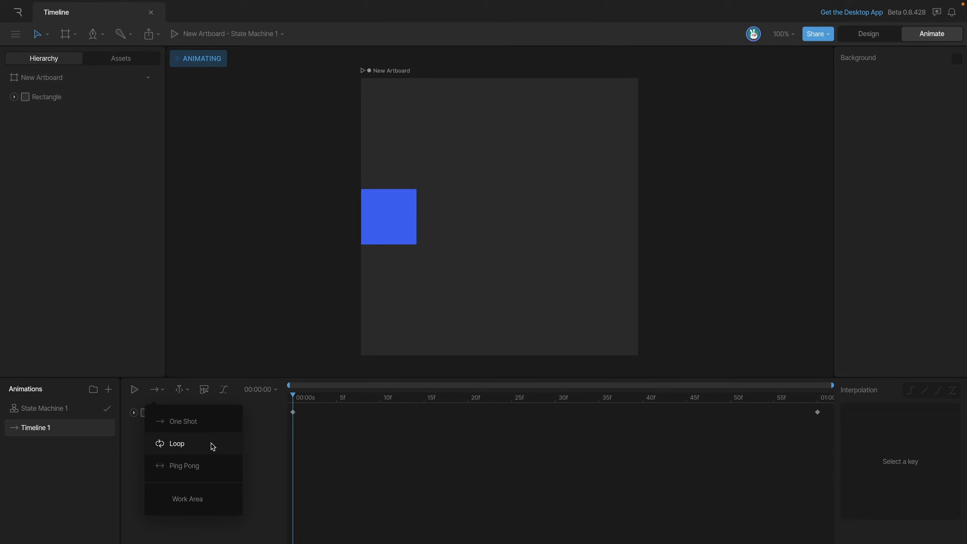
pyautogui.click(176, 443)
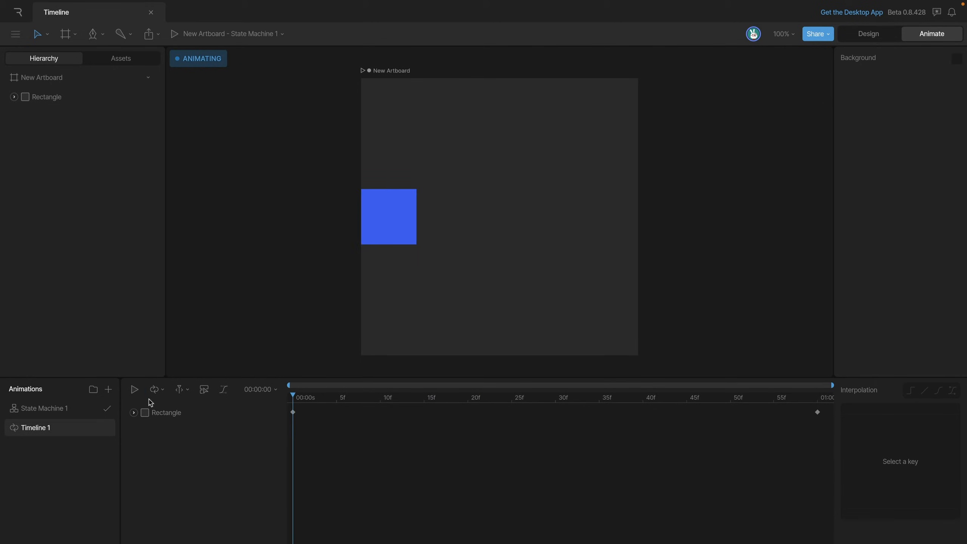
pyautogui.click(154, 389)
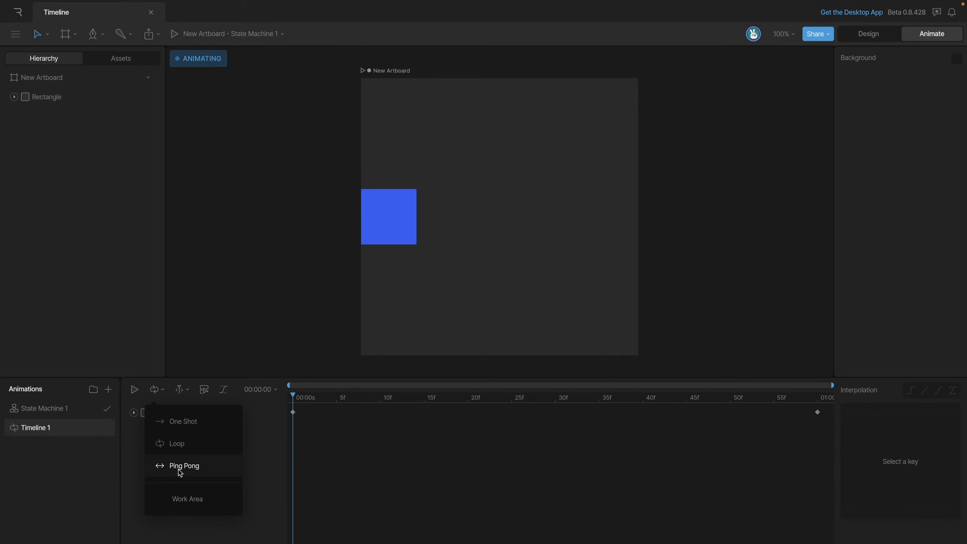
pyautogui.click(184, 466)
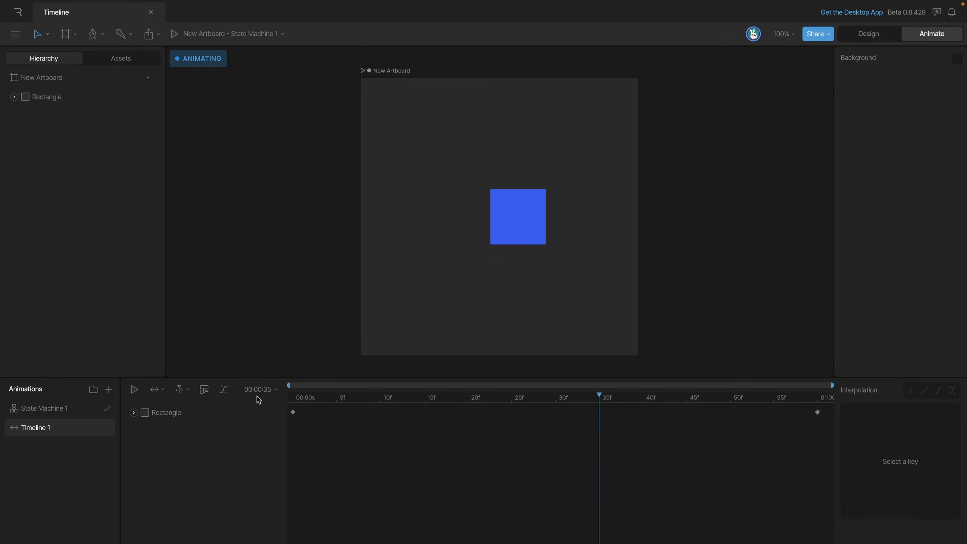
pyautogui.moveTo(268, 395)
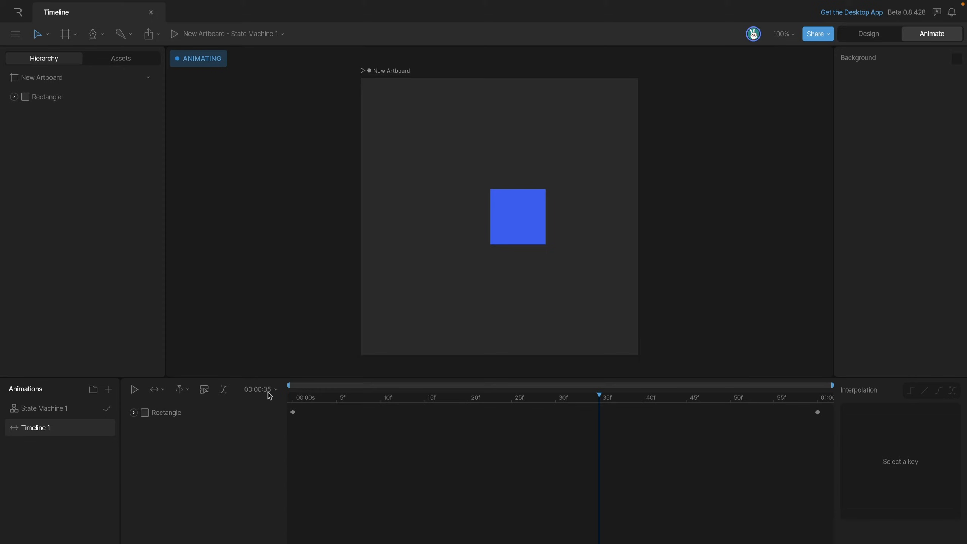
# Enter 00:04:00 as Timeline 1's duration in the timing settings
pyautogui.click(274, 389)
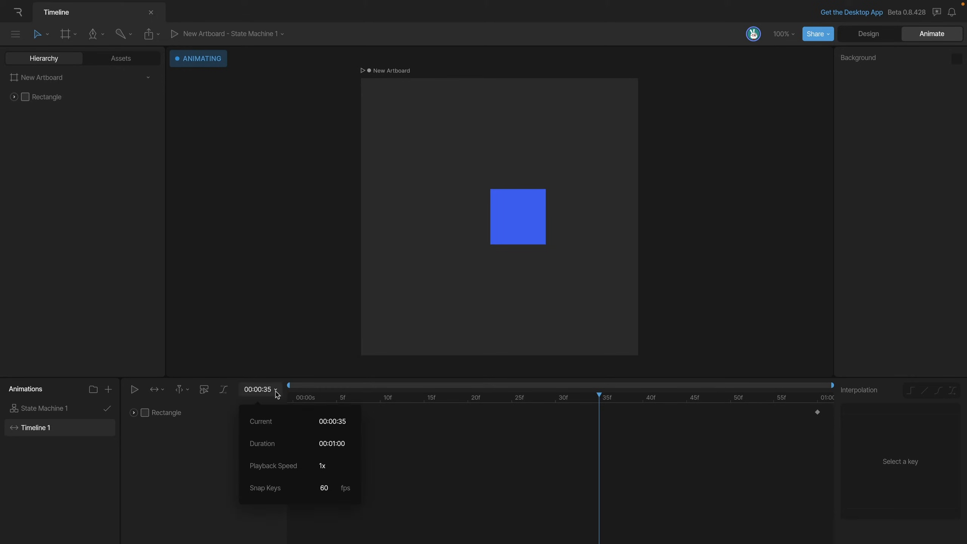
pyautogui.moveTo(268, 444)
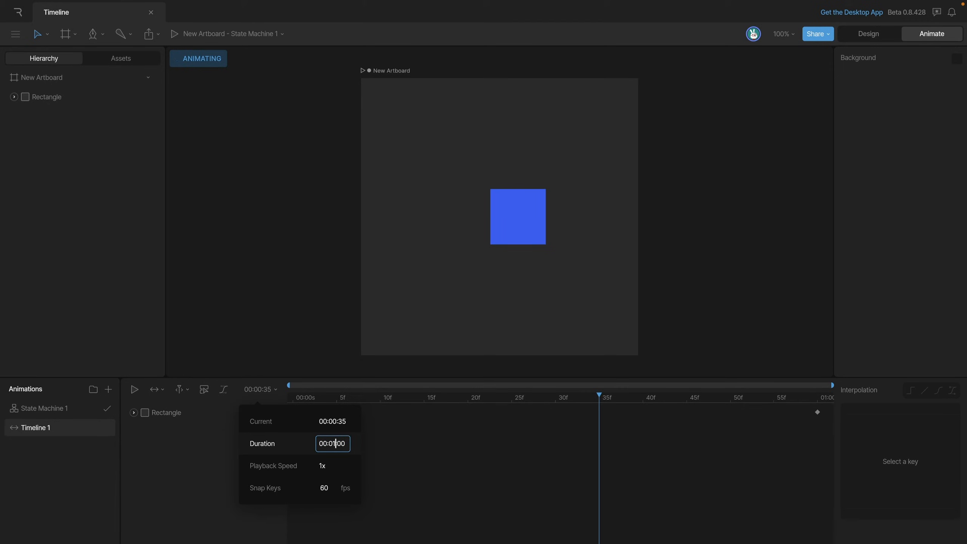
pyautogui.write('00:04:00')
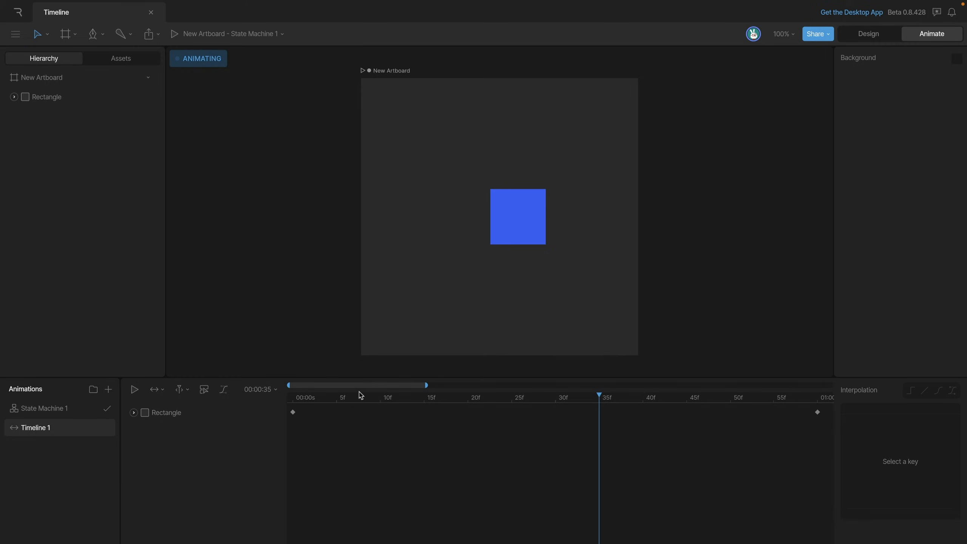
pyautogui.moveTo(360, 394)
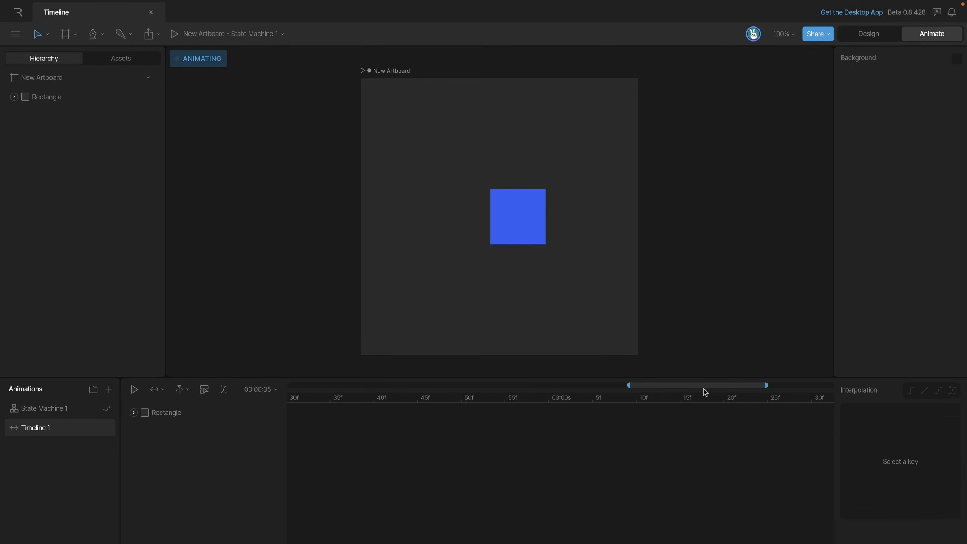
# Scroll the timeline right to view the extended four-second span
pyautogui.hscroll(3)
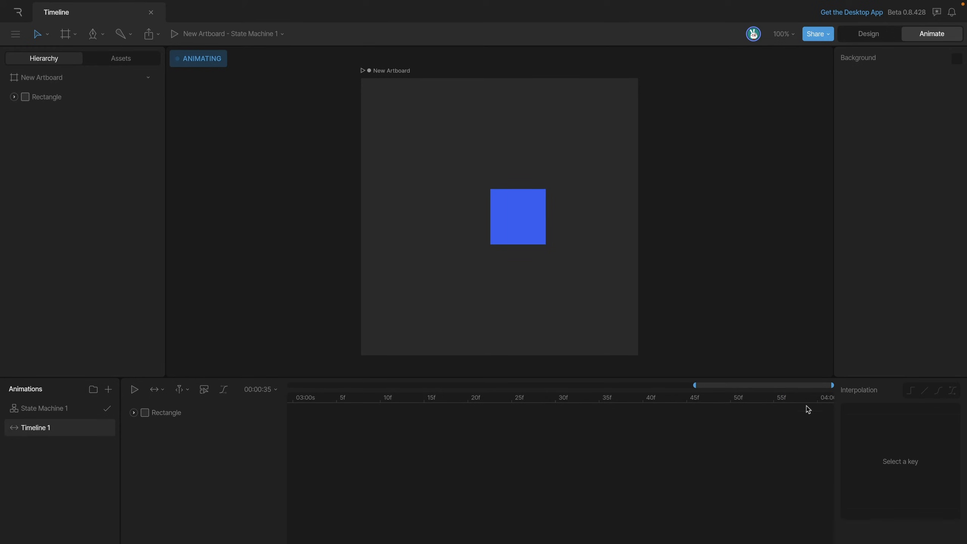
pyautogui.moveTo(704, 396)
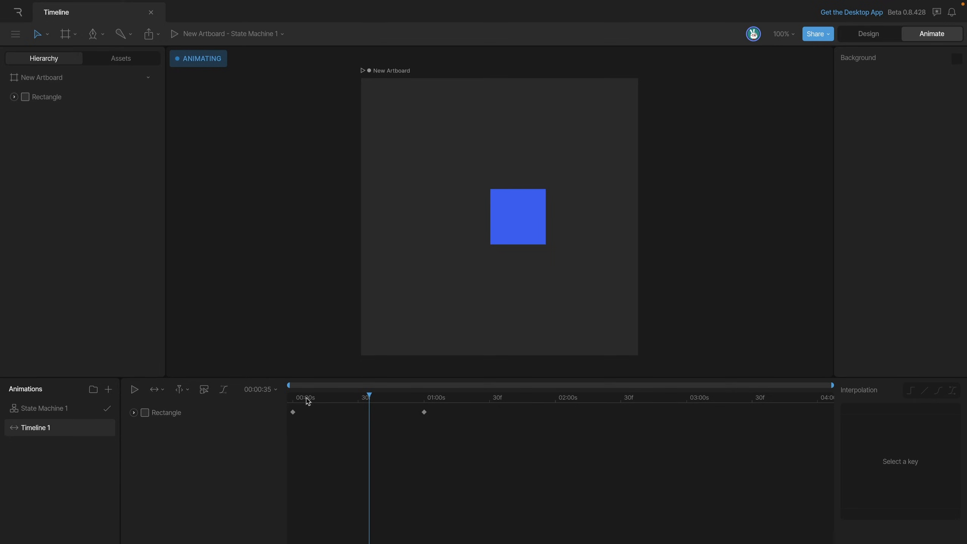
pyautogui.moveTo(593, 459)
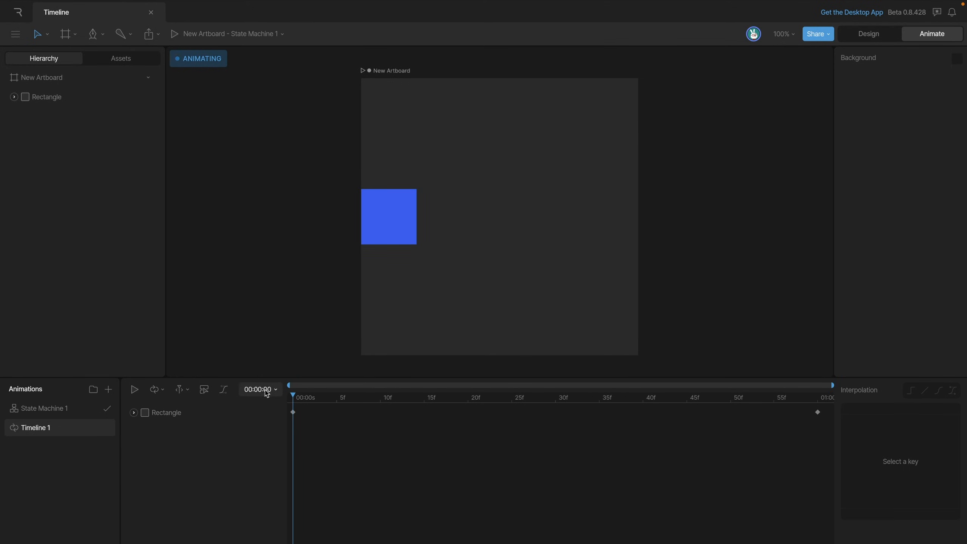
# Raise Timeline 1's playback speed to 2x and play the faster slide
pyautogui.click(259, 389)
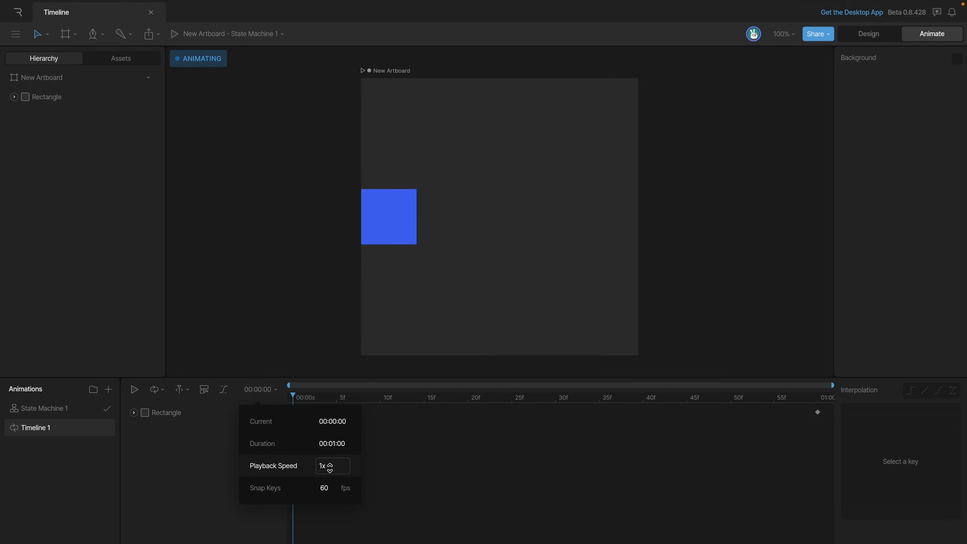
pyautogui.click(135, 389)
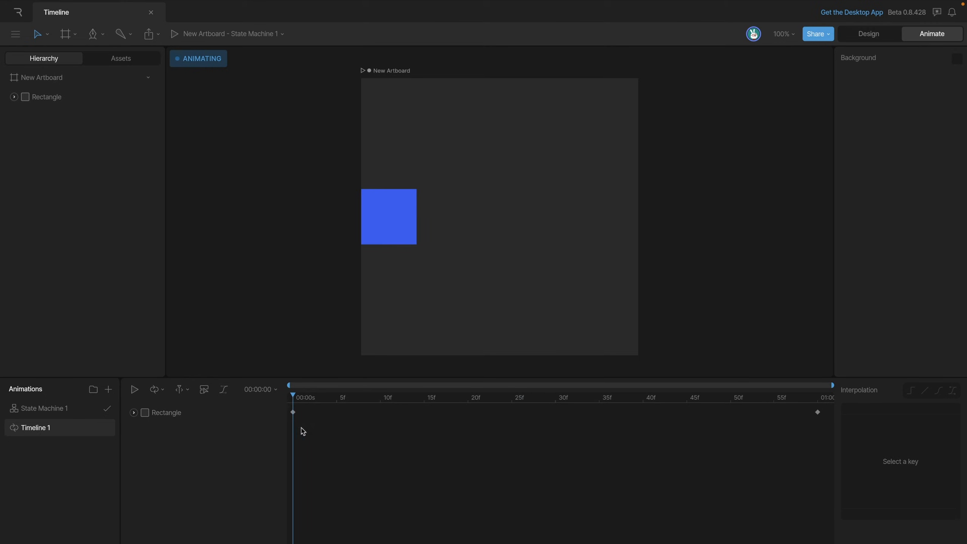
pyautogui.click(275, 389)
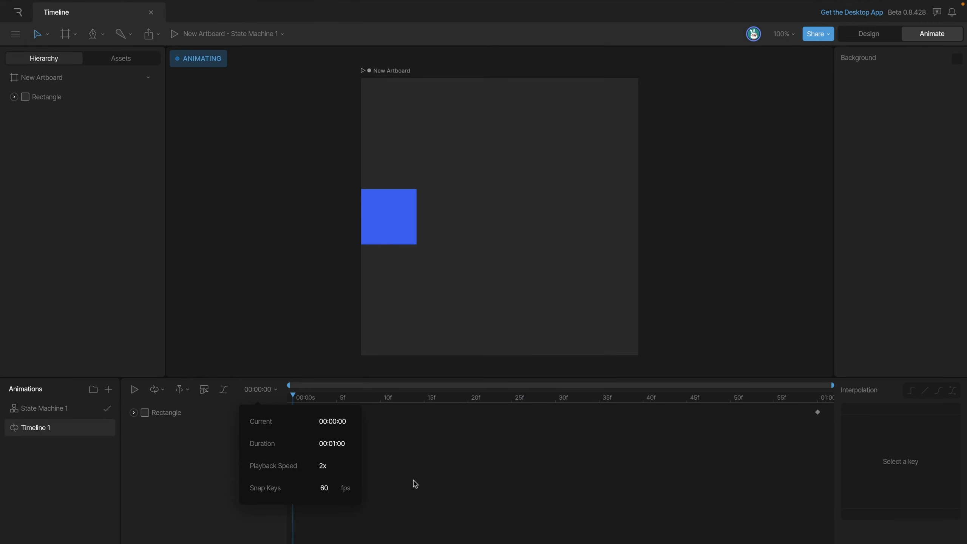
pyautogui.click(133, 389)
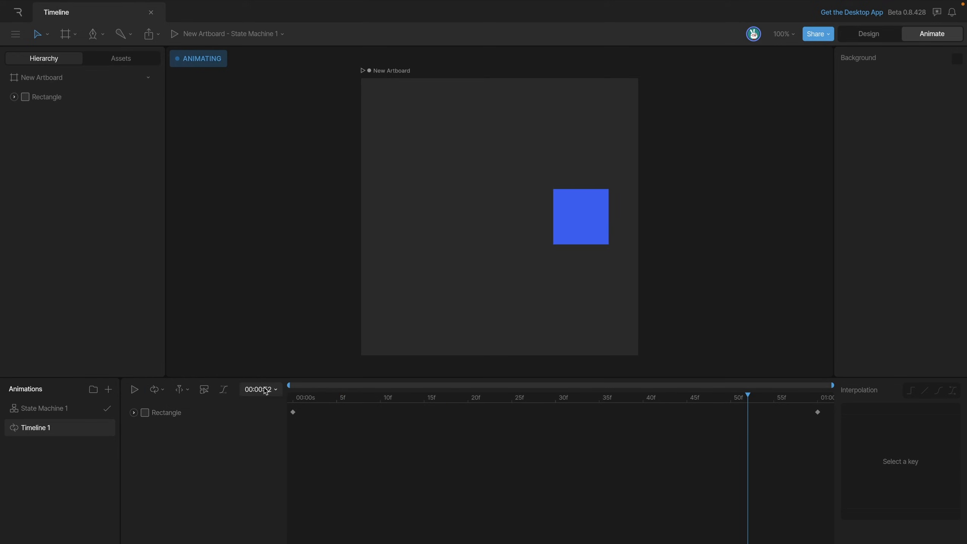
pyautogui.click(259, 389)
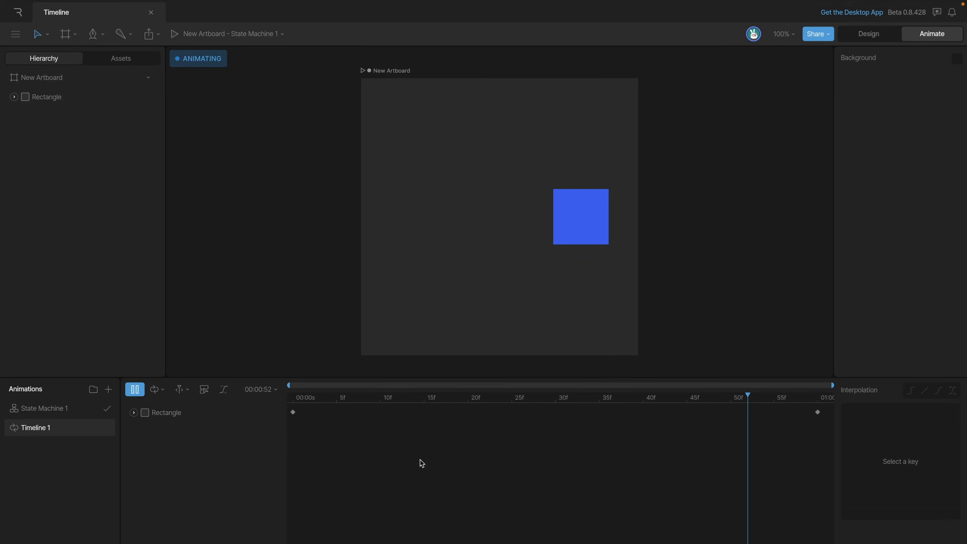
pyautogui.click(260, 388)
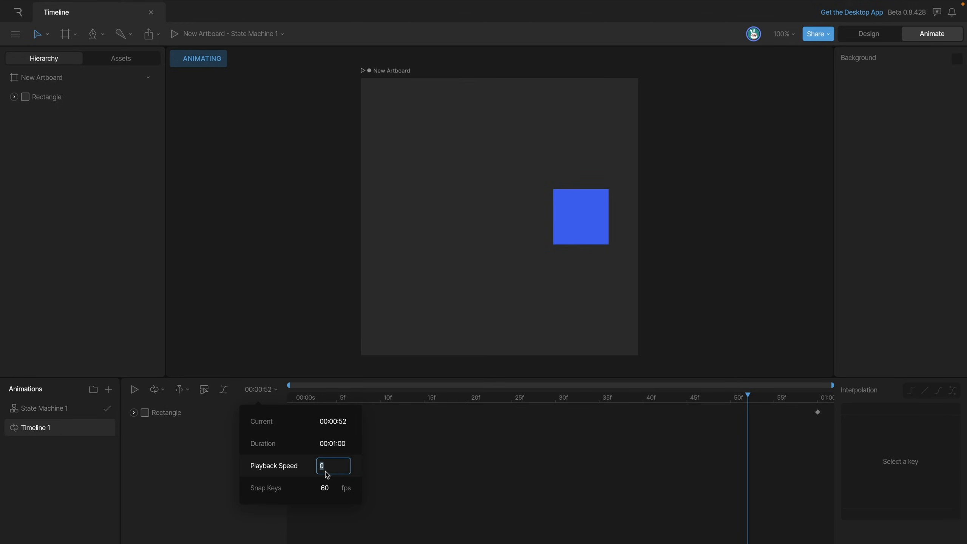
pyautogui.click(134, 389)
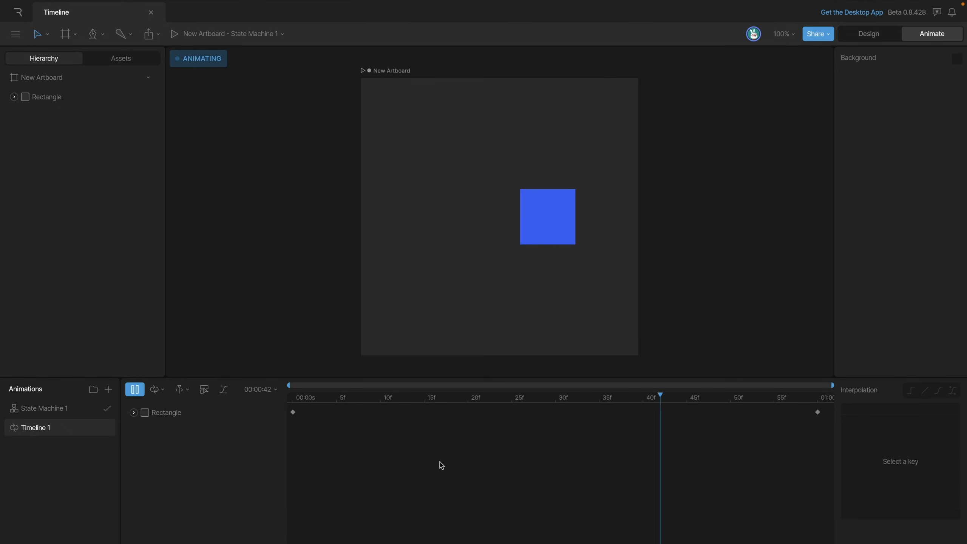